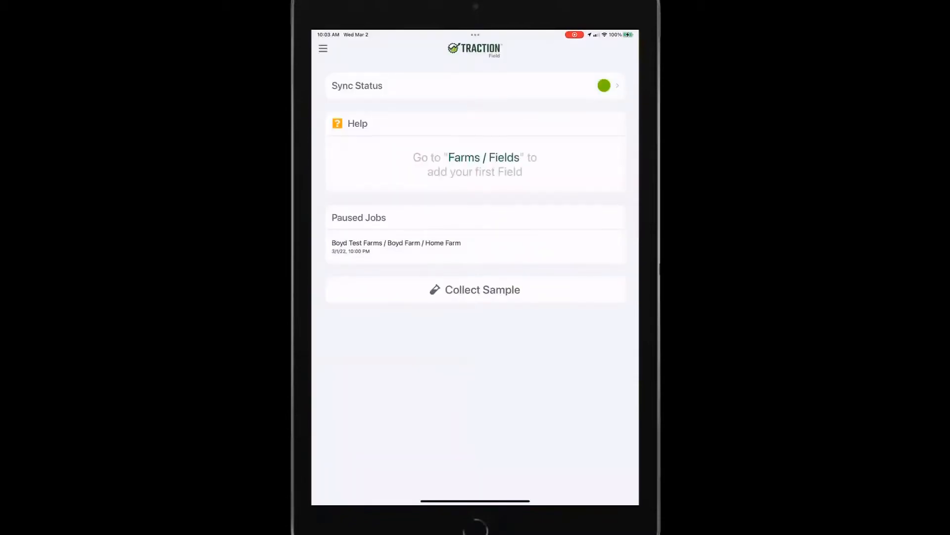
# Display Demo Farms North's six fields as outlined boundaries on the satellite map.
pyautogui.click(475, 86)
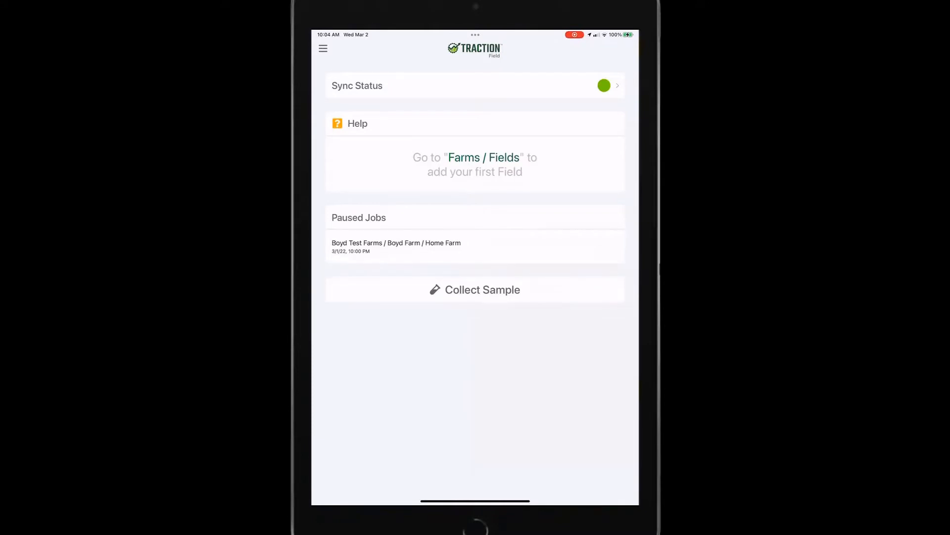
pyautogui.click(323, 49)
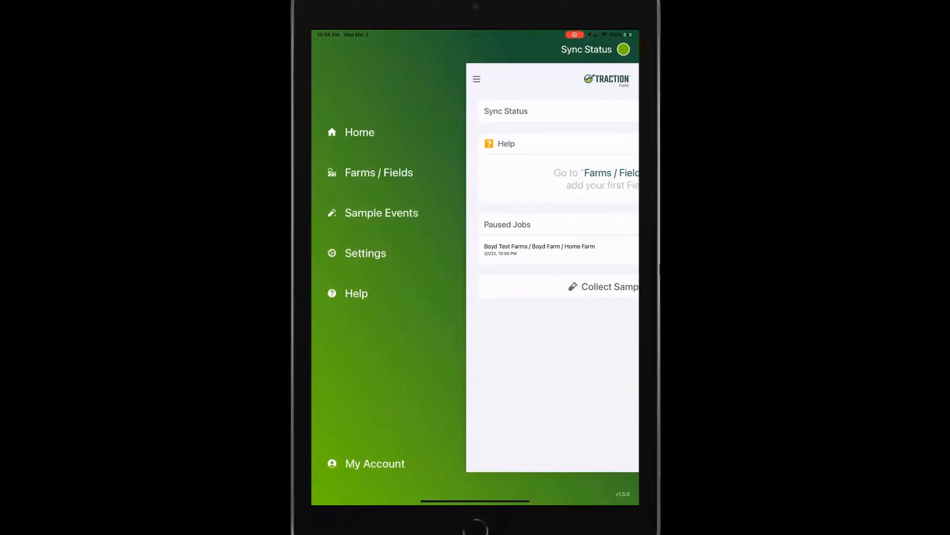
pyautogui.click(378, 172)
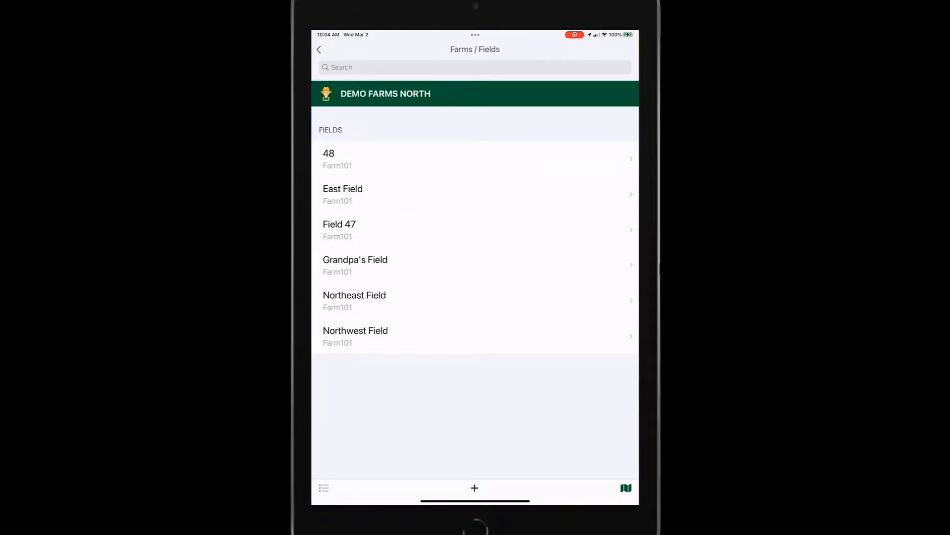
pyautogui.click(626, 488)
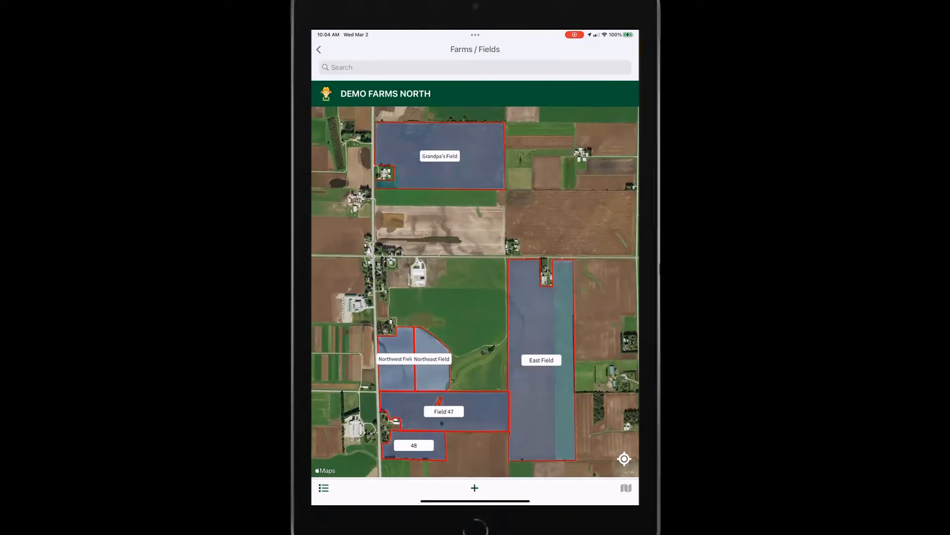
# View Field 47's details: 43.3-acre boundary, four target samples and five sample events.
pyautogui.click(443, 411)
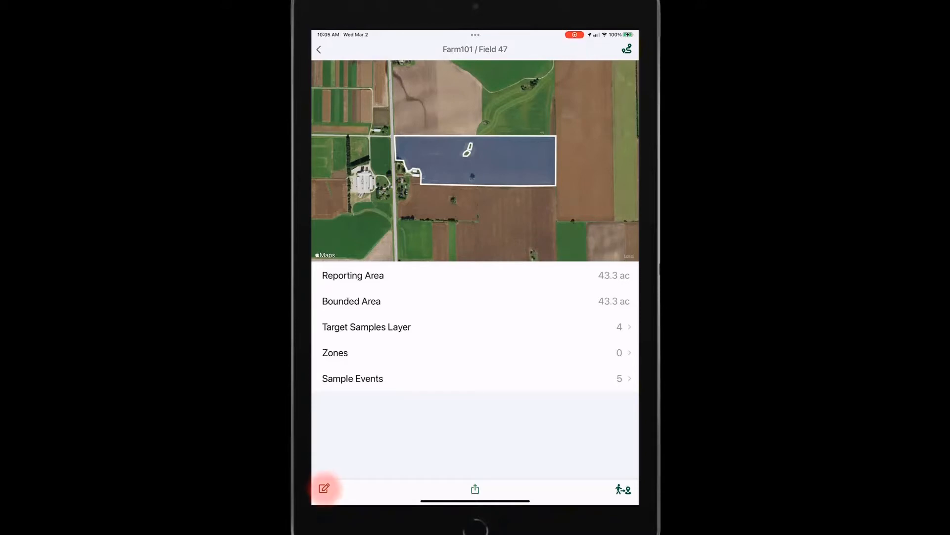
pyautogui.click(324, 489)
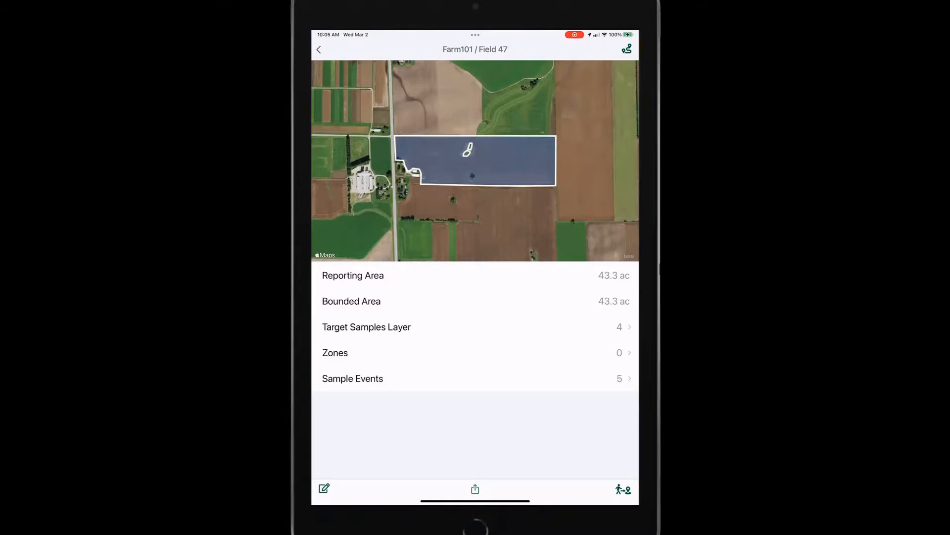
pyautogui.click(474, 489)
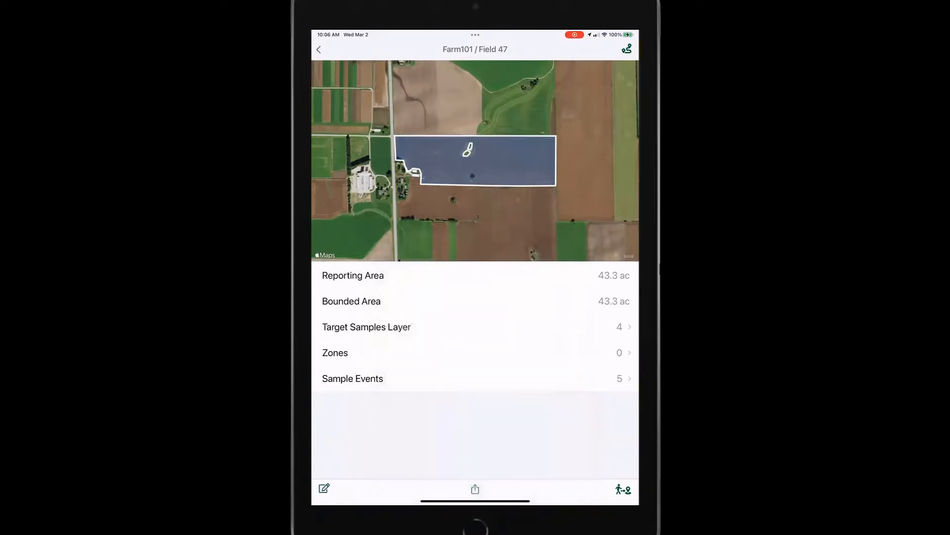
# From the Sample Events list, start a New Event that asks which field to sample.
pyautogui.click(319, 49)
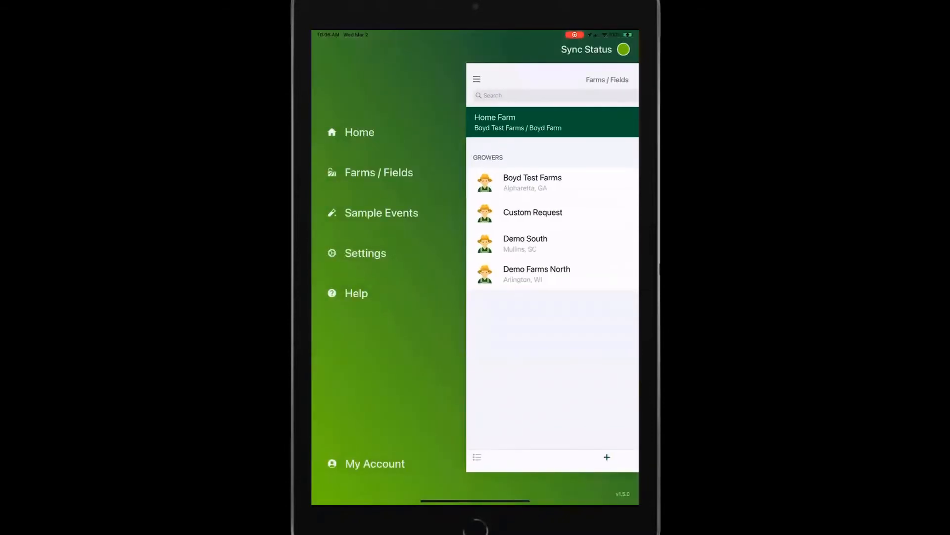
pyautogui.click(382, 212)
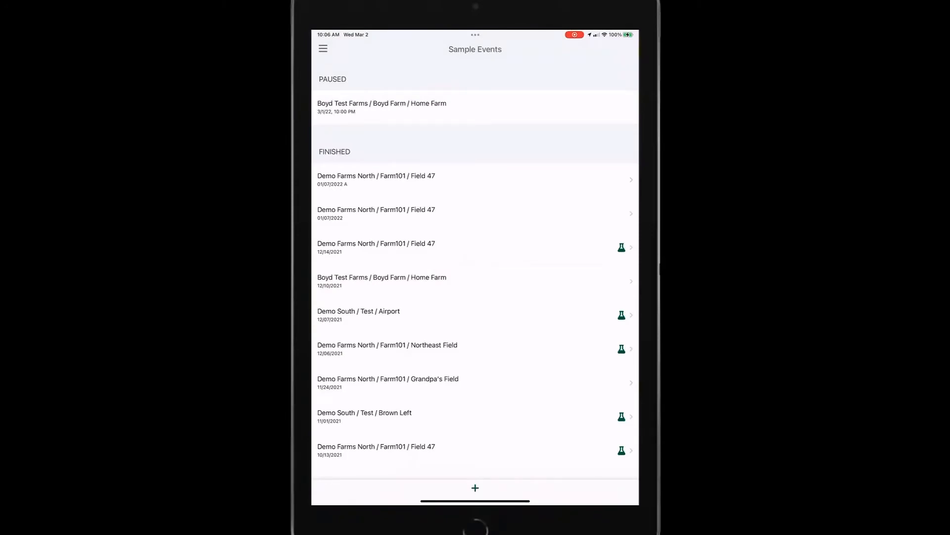
pyautogui.click(382, 106)
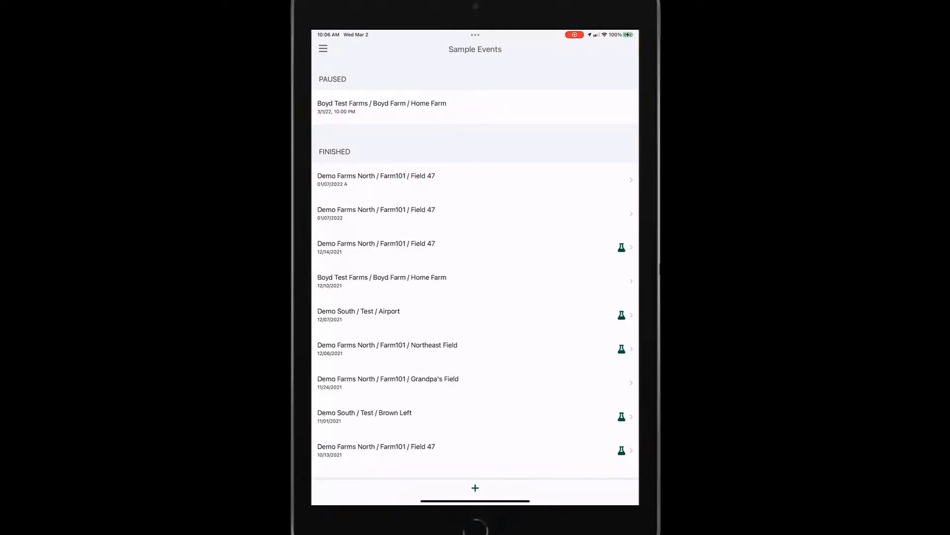
pyautogui.click(475, 488)
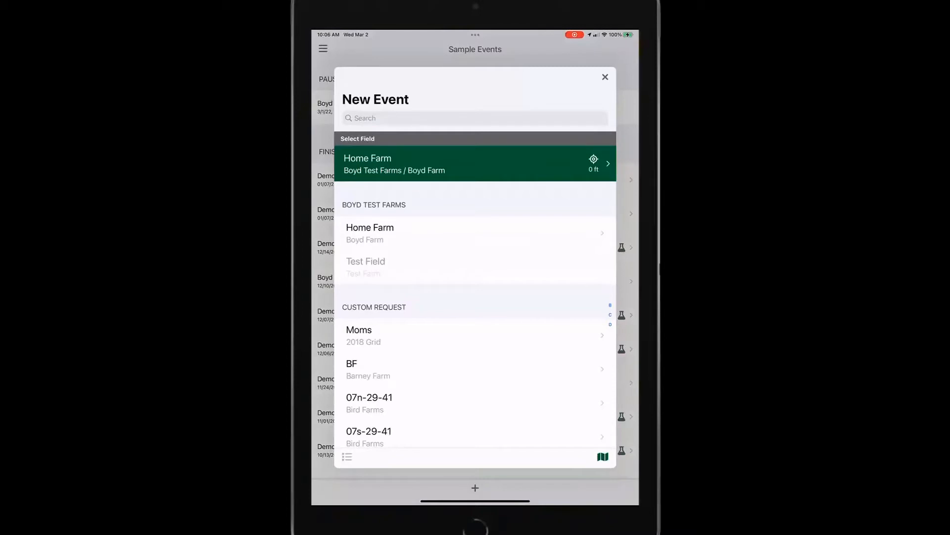
# Search the fields for '47' and choose Demo Farms North's Field 47 for the event.
pyautogui.click(475, 118)
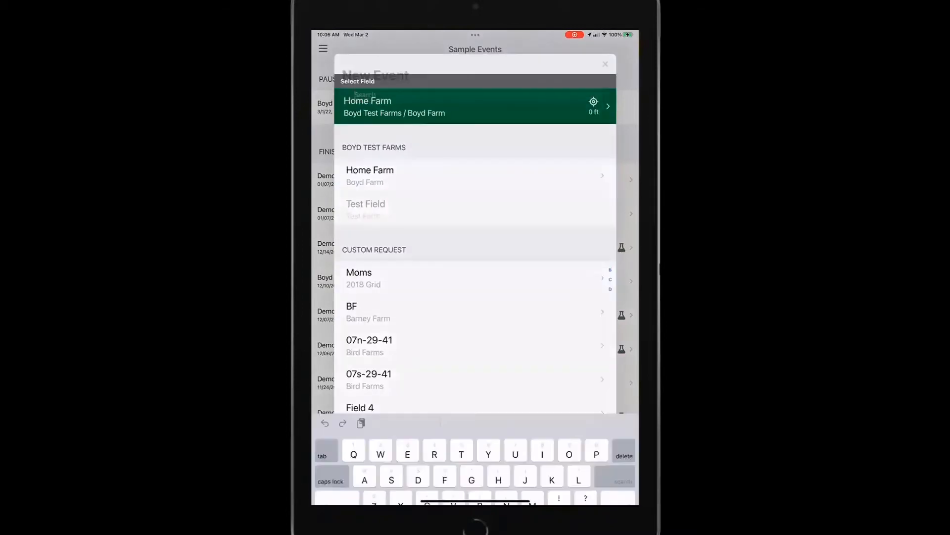
pyautogui.click(424, 57)
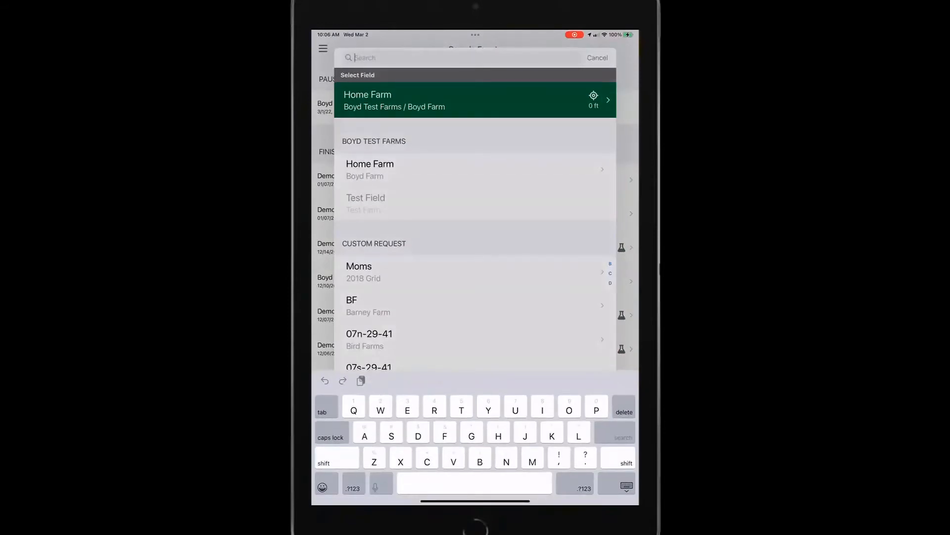
pyautogui.write('47')
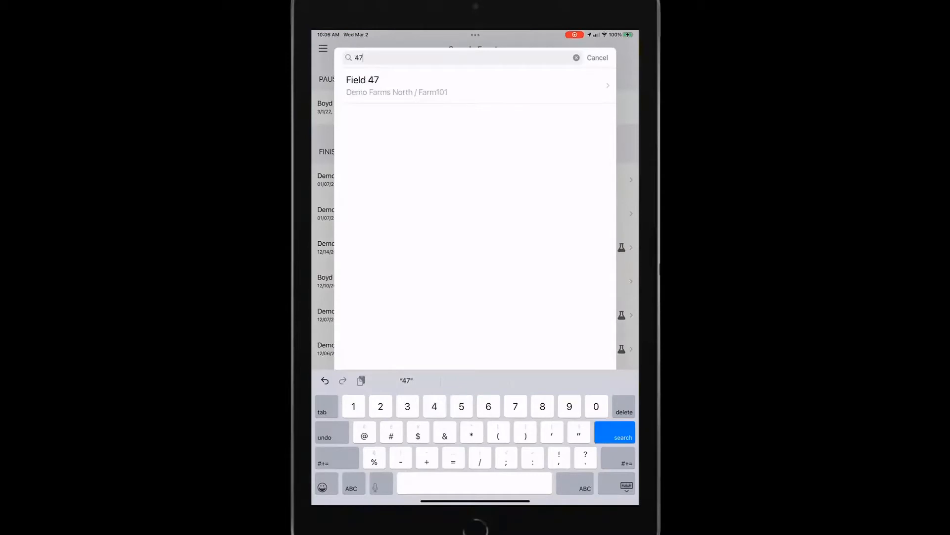
pyautogui.click(475, 86)
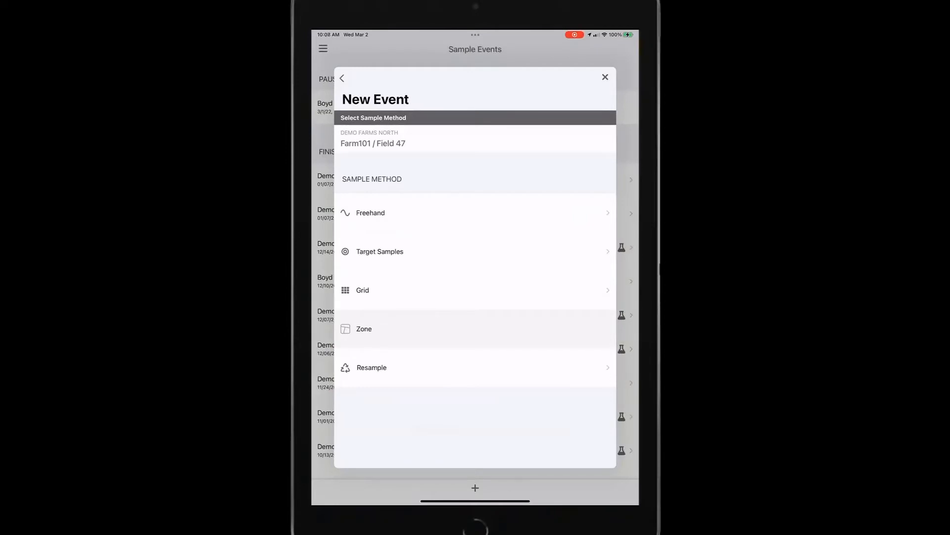
# Replace Field 47 with Boyd Test Farms / Home Farm as the event's field.
pyautogui.click(370, 368)
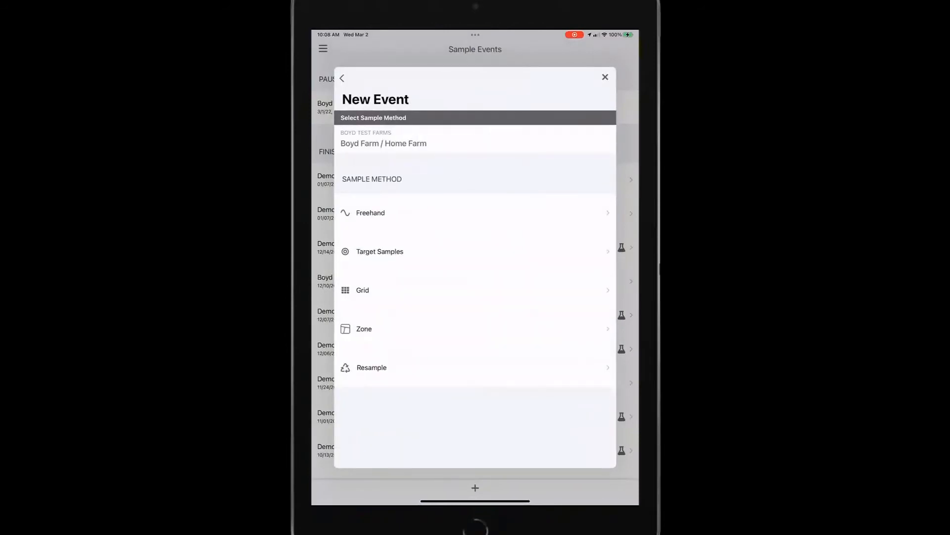
# Run zone sampling on Home Farm, marking the zone 2 sample, then finish.
pyautogui.click(364, 329)
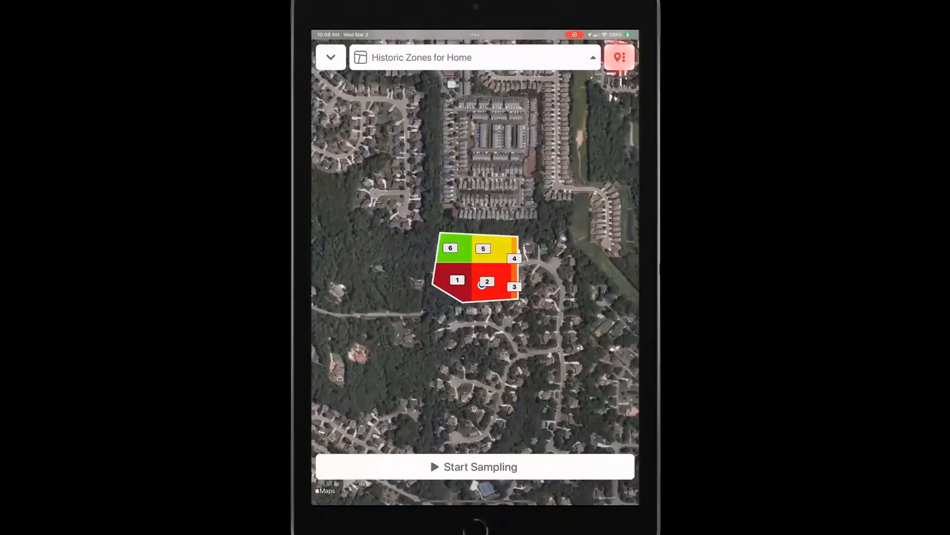
pyautogui.click(619, 57)
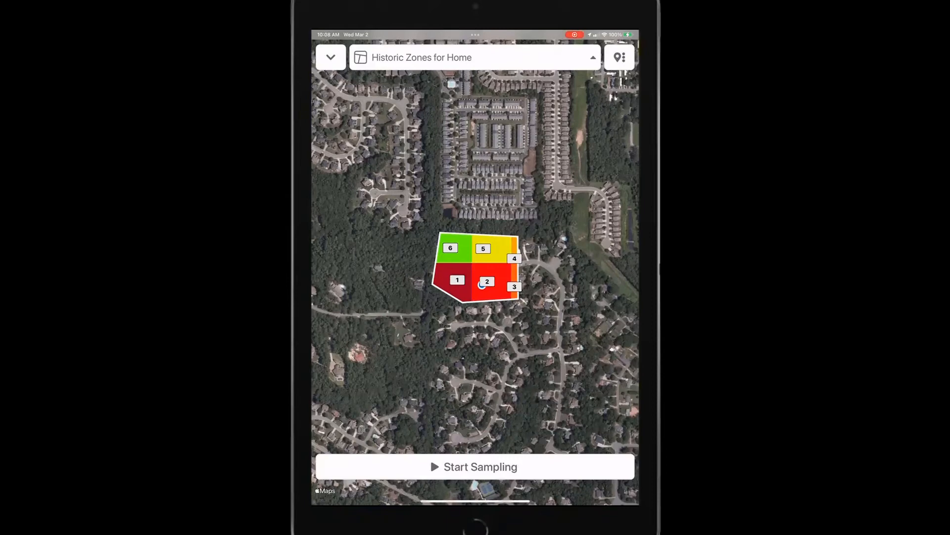
pyautogui.click(474, 467)
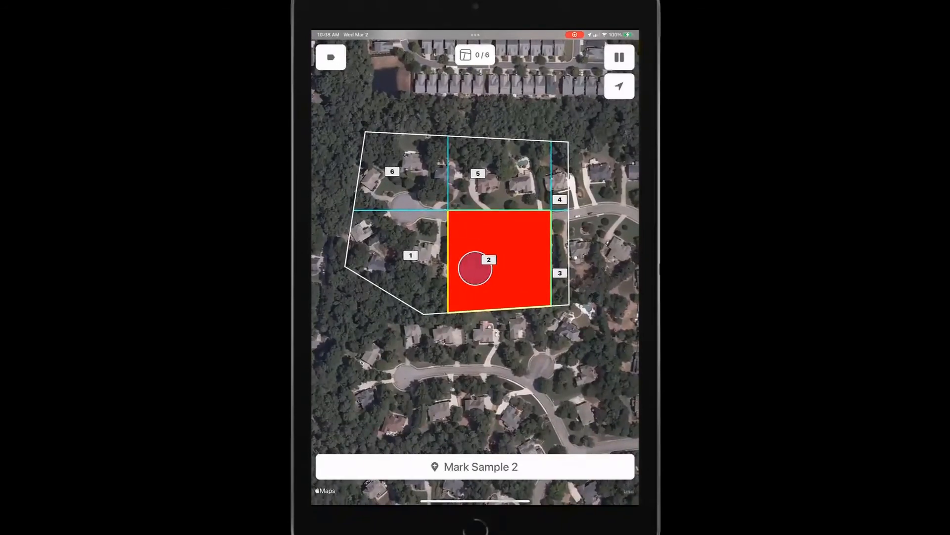
pyautogui.click(474, 467)
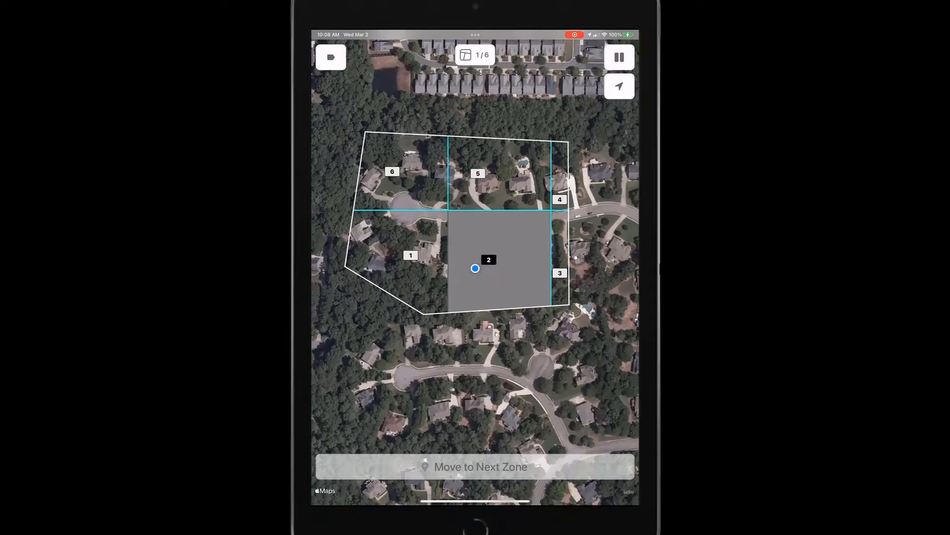
pyautogui.click(475, 54)
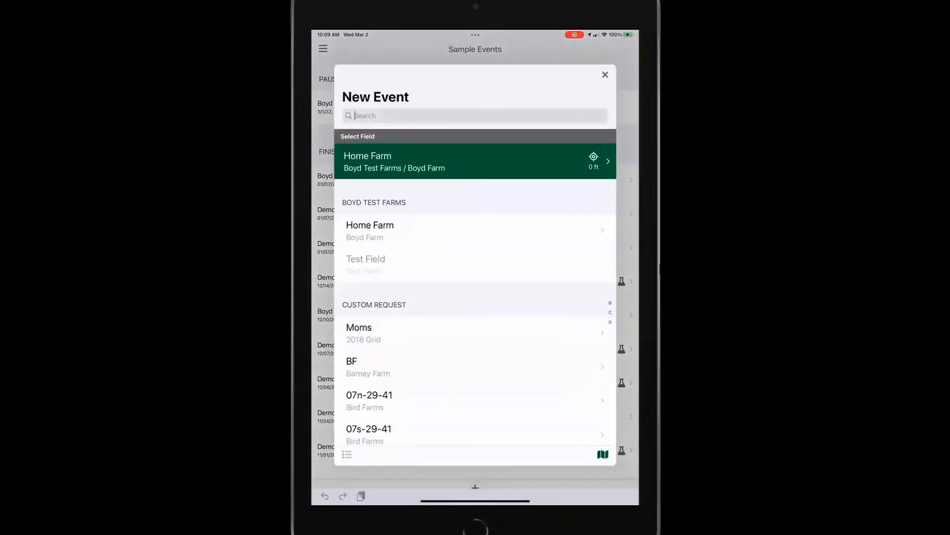
# Search '47' to reselect Field 47 and choose Grid sampling with a 5-acre grid.
pyautogui.click(475, 116)
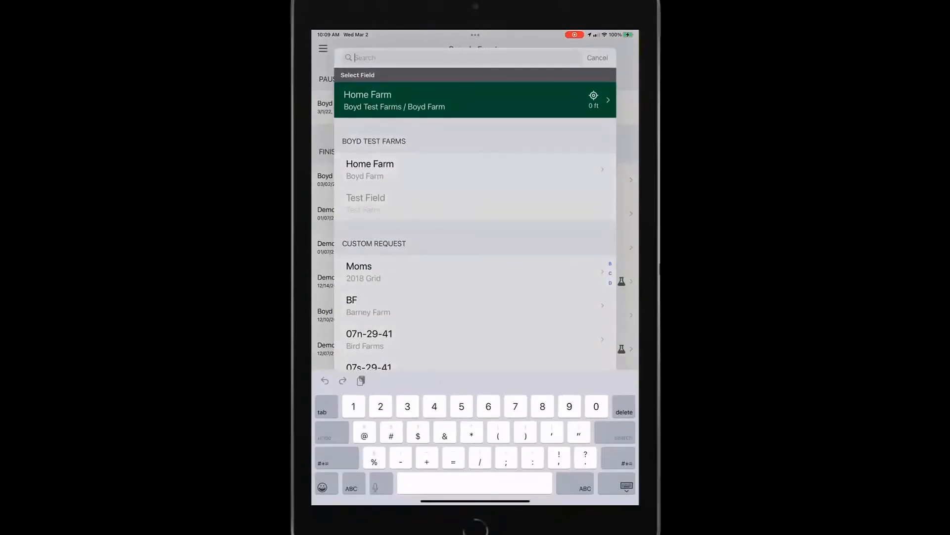
pyautogui.write('47')
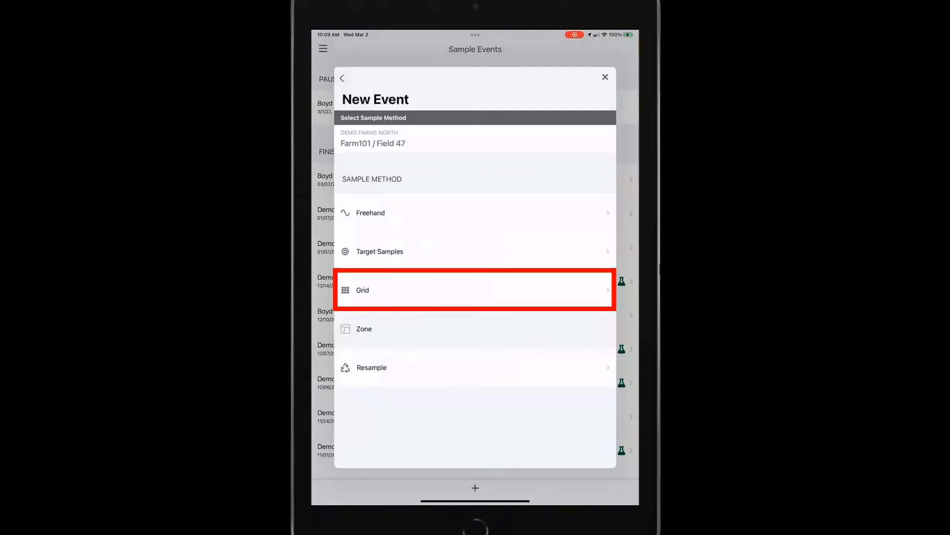
pyautogui.click(475, 290)
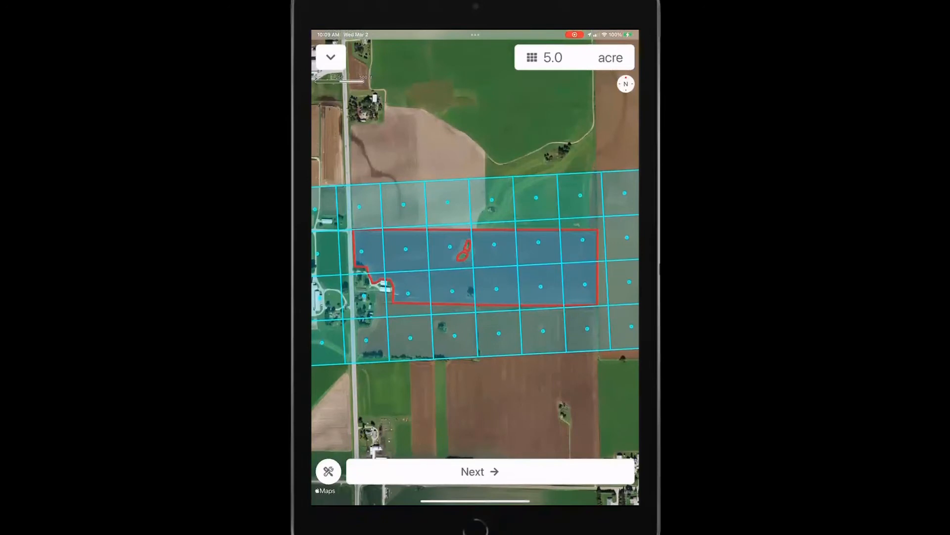
# Rotate Field 47's 5-acre grid to align with north and advance the event.
pyautogui.click(553, 57)
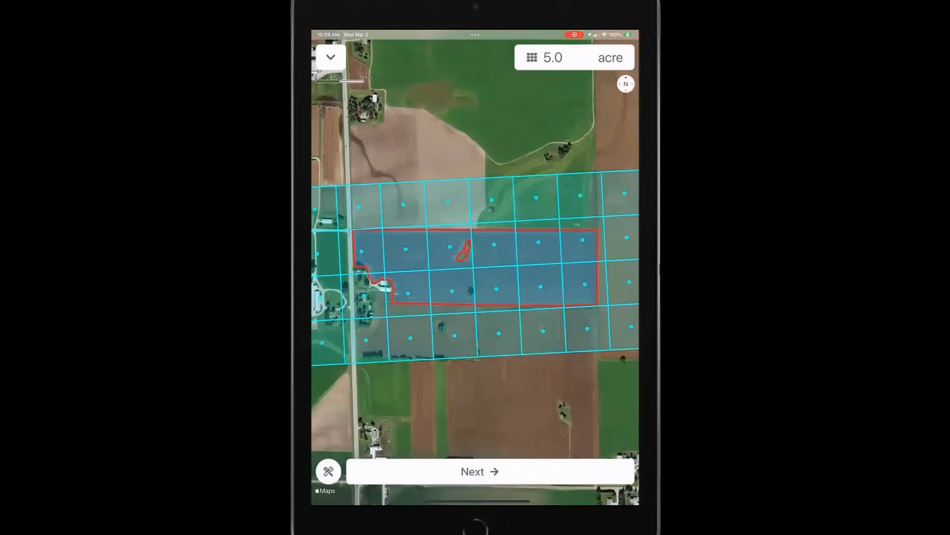
pyautogui.click(329, 471)
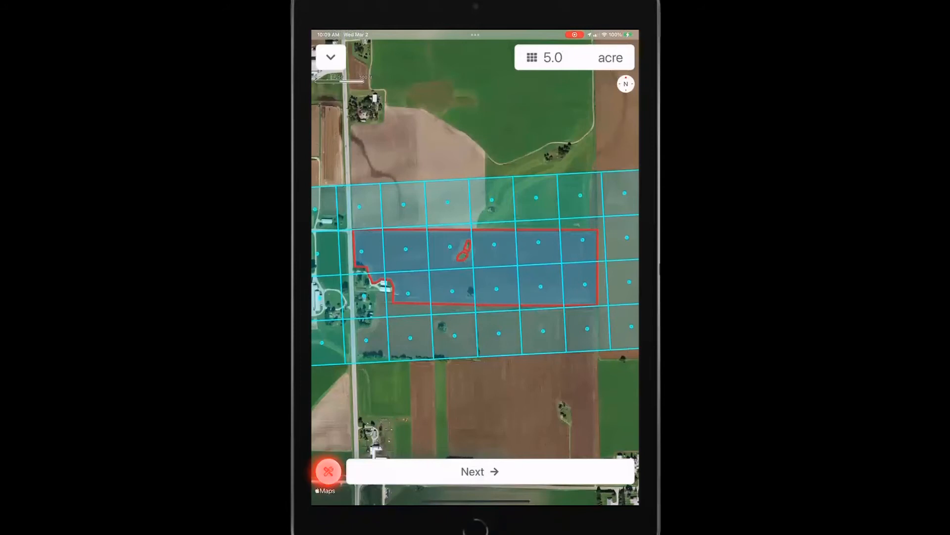
pyautogui.click(327, 471)
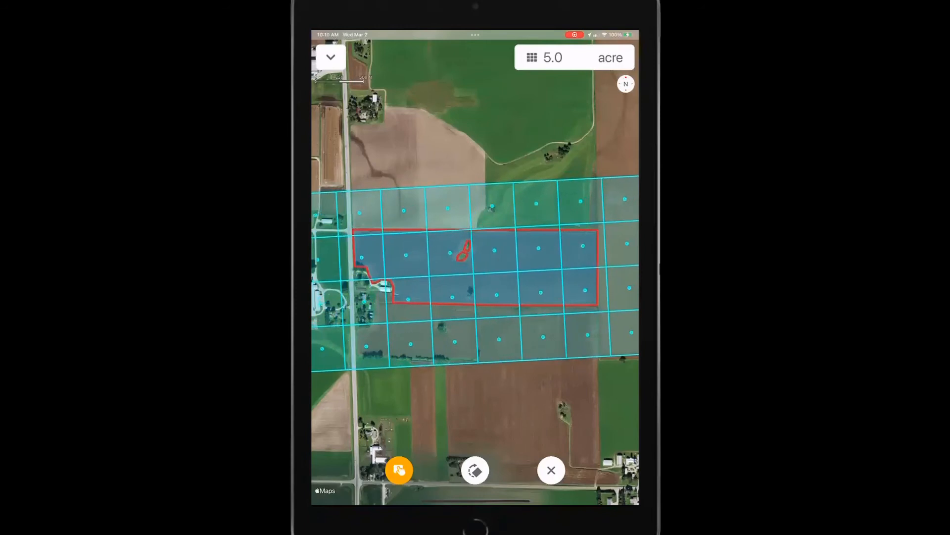
pyautogui.click(475, 470)
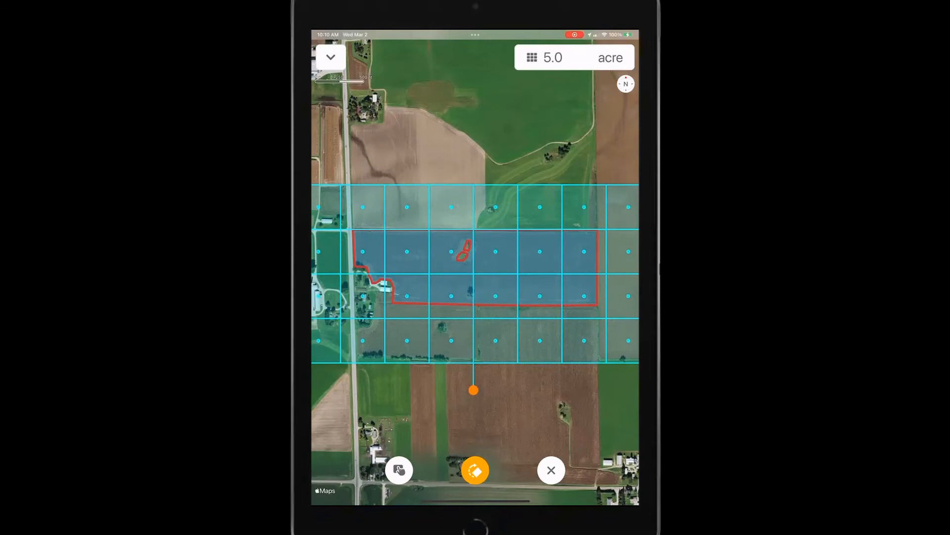
pyautogui.click(475, 470)
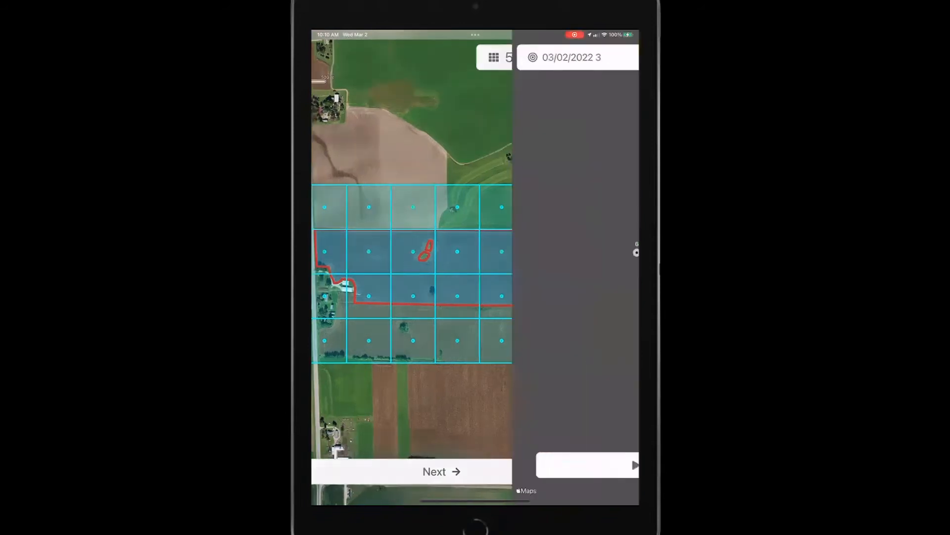
# Review event '03/02/2022 3' target labels, starting number and max distance, then apply.
pyautogui.click(434, 472)
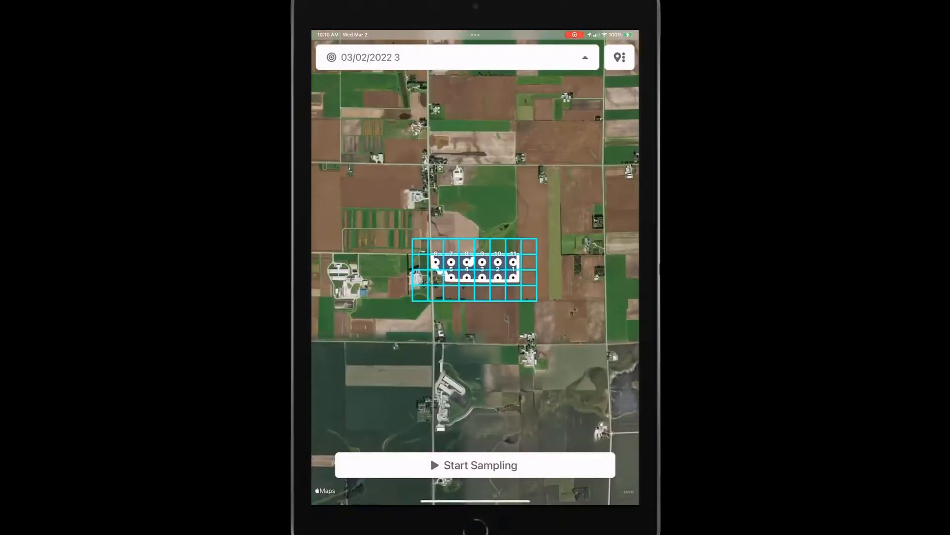
pyautogui.click(619, 57)
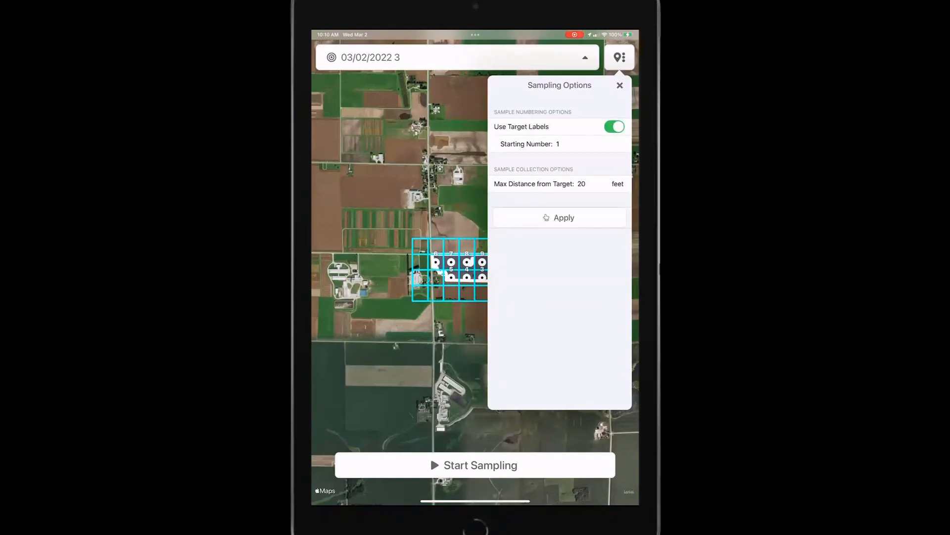
pyautogui.click(614, 126)
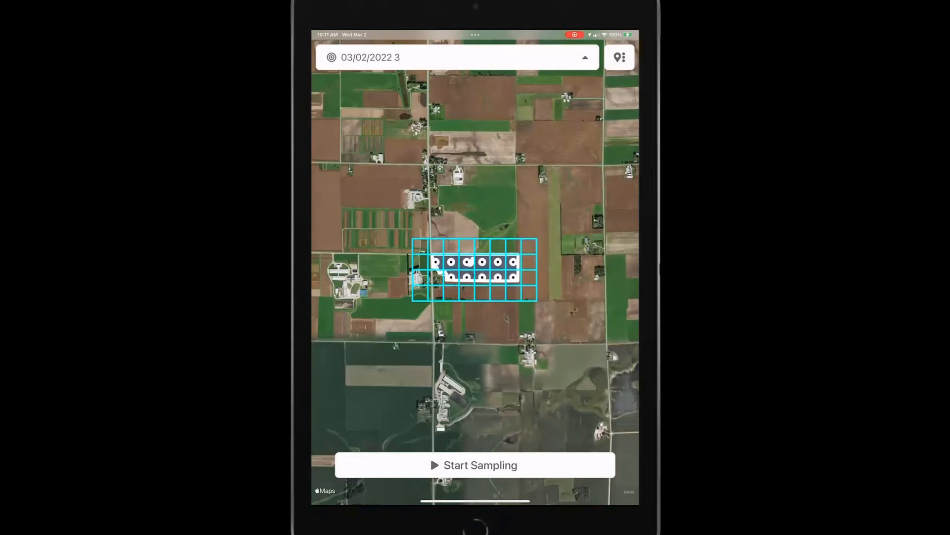
# Start grid sampling Field 47, pause at sample 1, and view Home Farm's zone-2 sample.
pyautogui.click(474, 464)
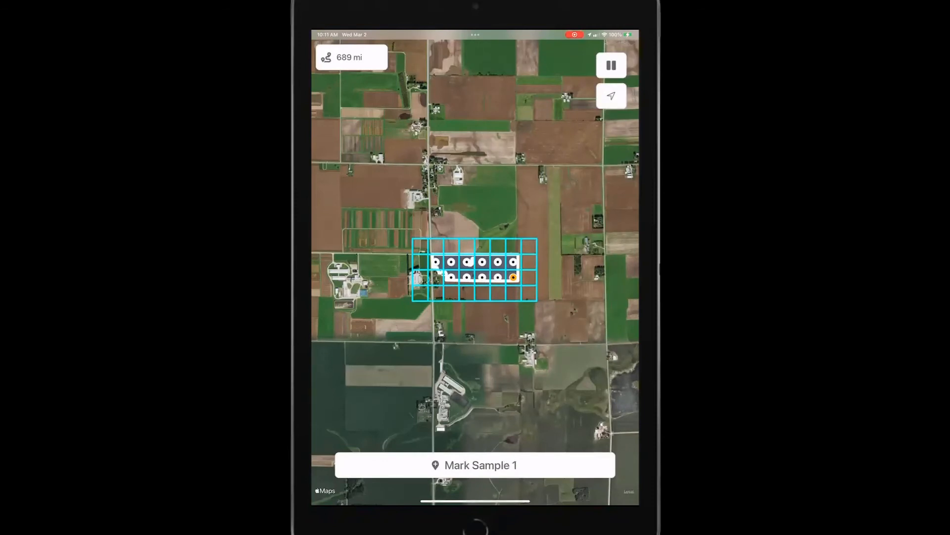
pyautogui.click(611, 65)
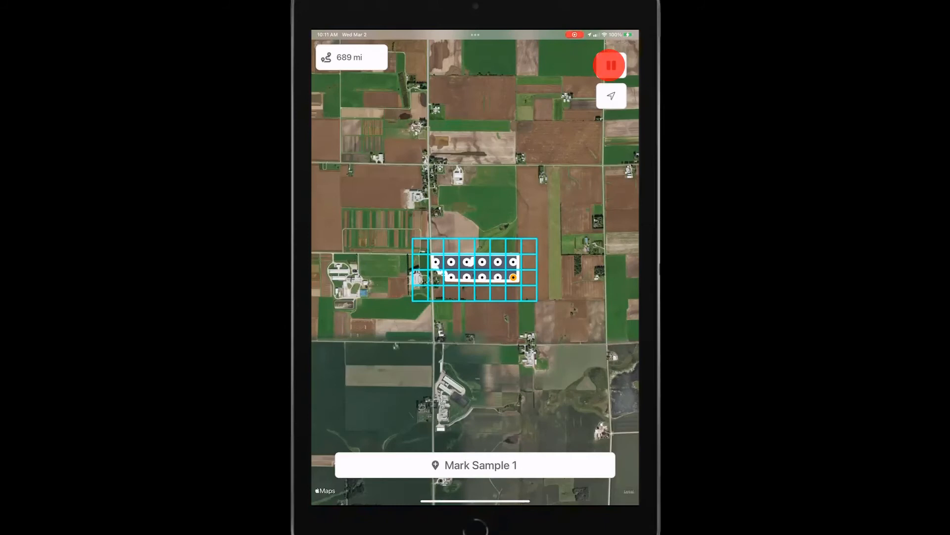
pyautogui.click(610, 65)
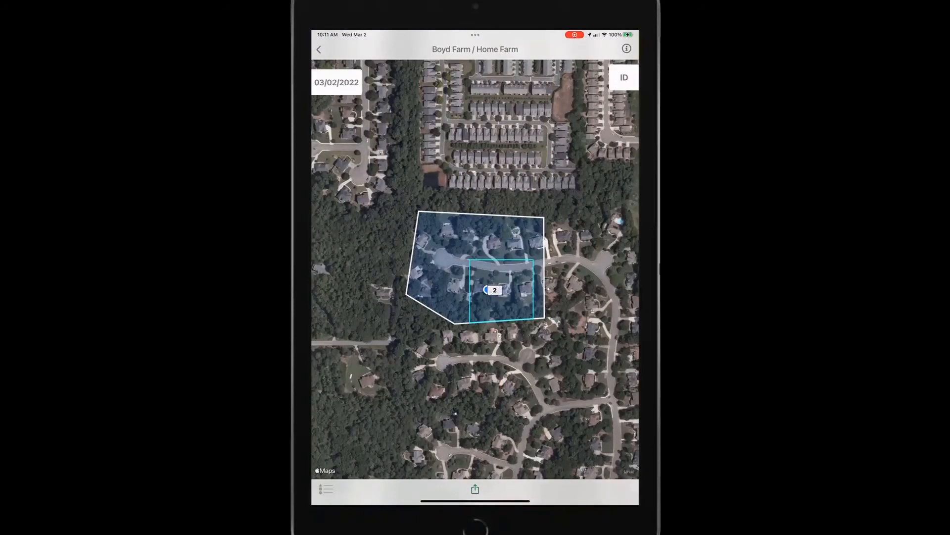
# Return to Sample Events and open Farm101 / Field 47's 12/14/2021 event.
pyautogui.click(475, 488)
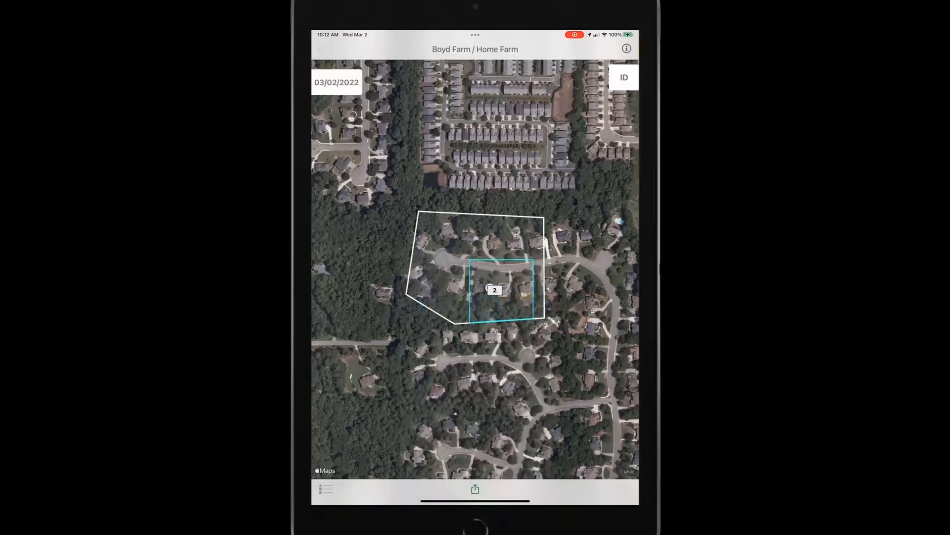
pyautogui.click(326, 488)
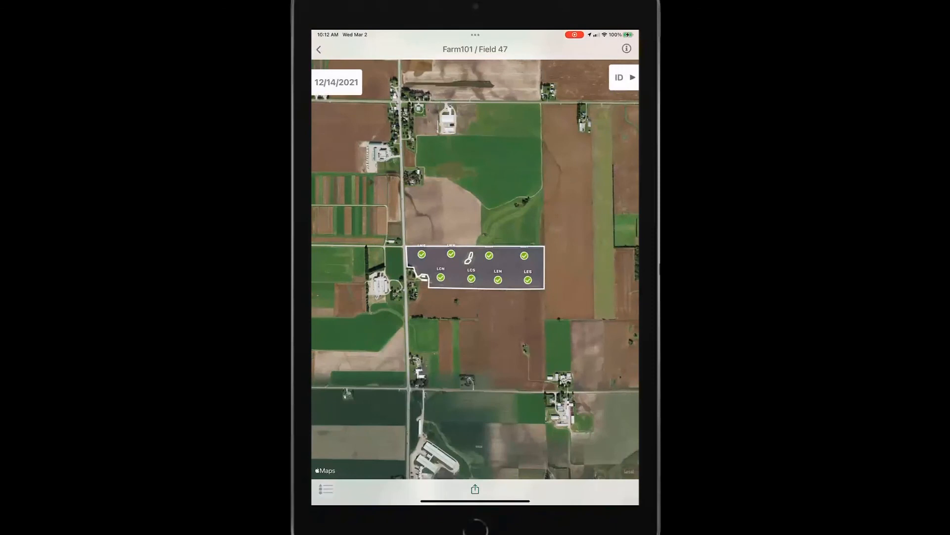
# Map Field 47 with the P (B1 1:10) soil-test results layer.
pyautogui.click(618, 78)
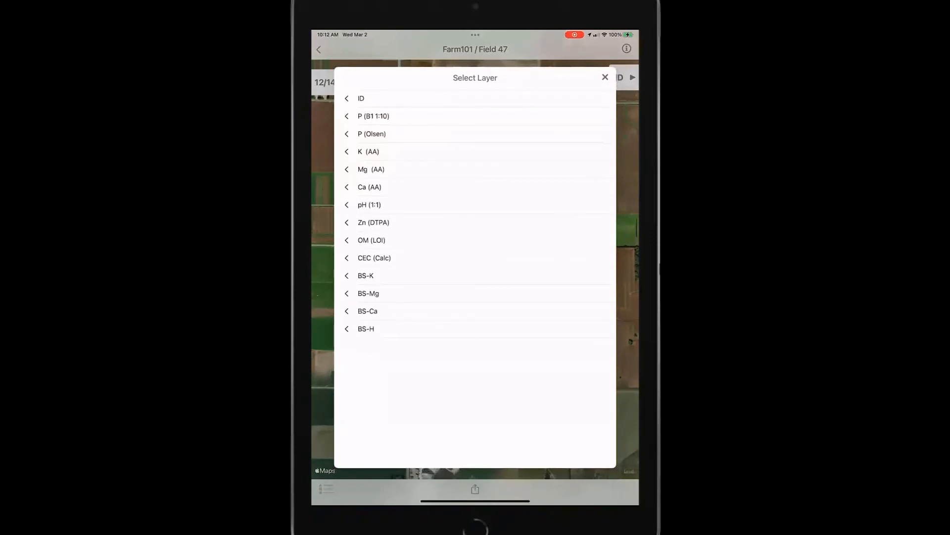
pyautogui.click(373, 116)
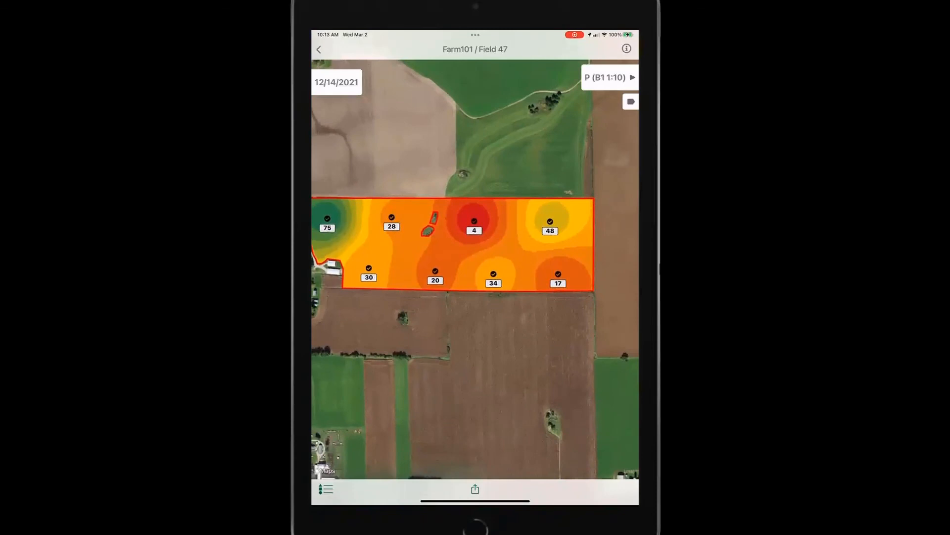
pyautogui.click(473, 221)
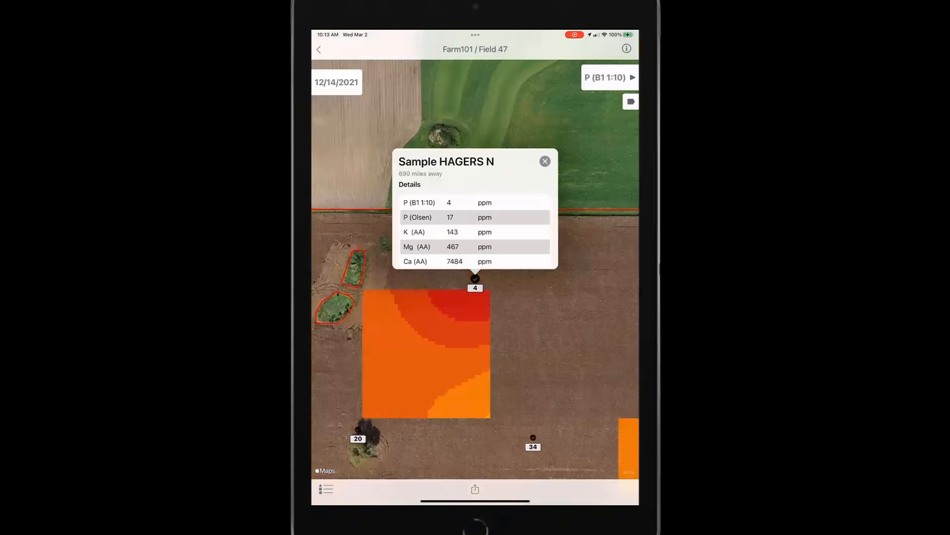
pyautogui.scroll(-3)
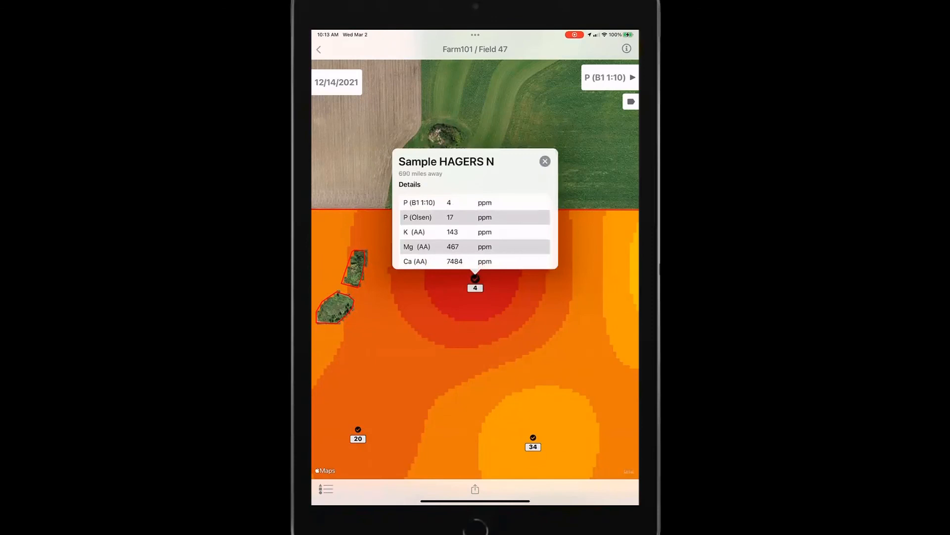
pyautogui.click(545, 160)
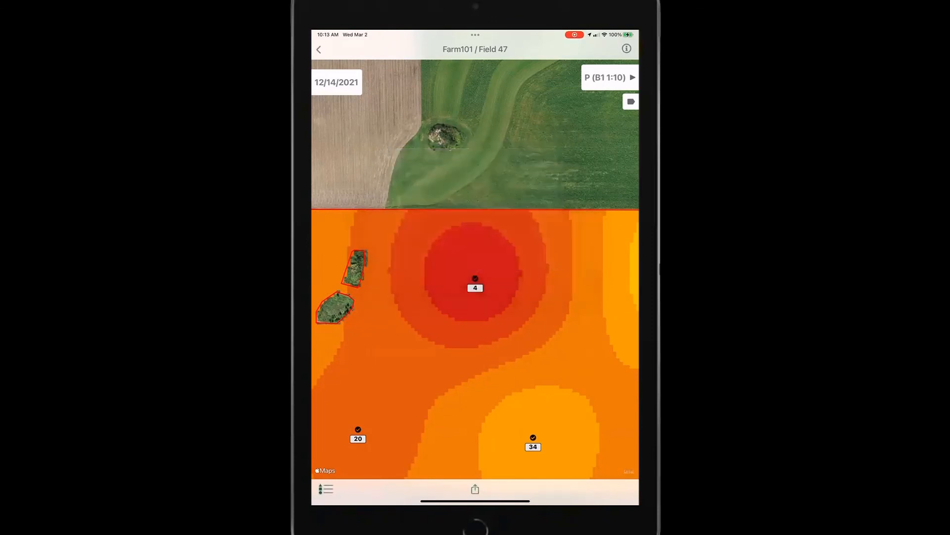
pyautogui.click(475, 489)
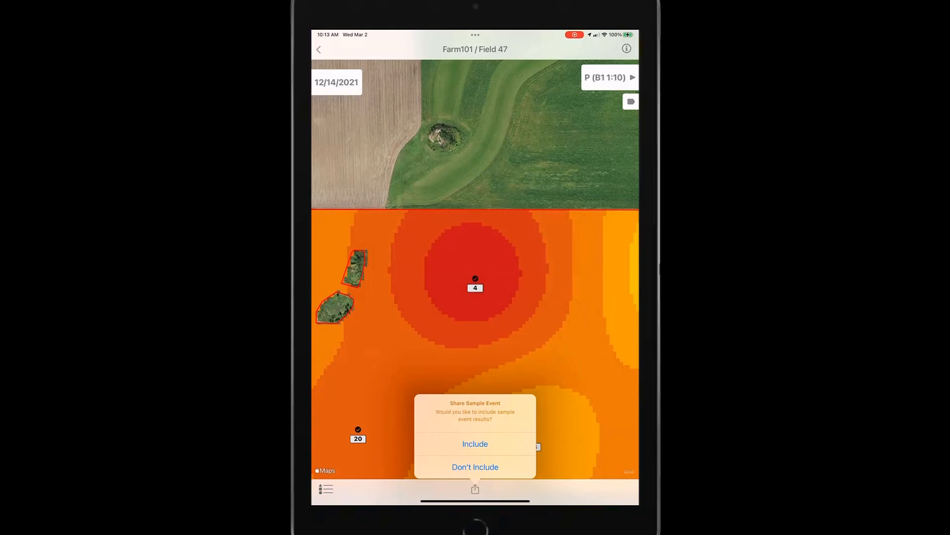
pyautogui.click(475, 443)
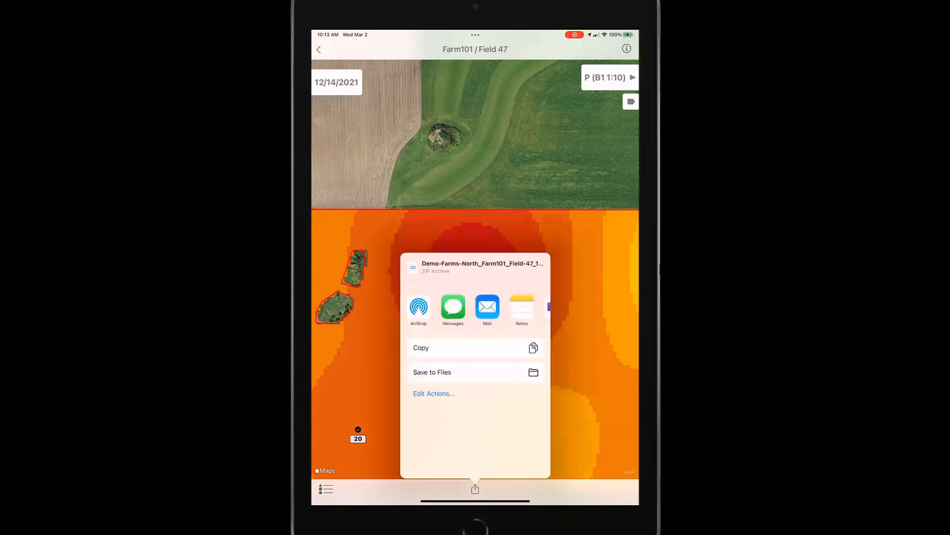